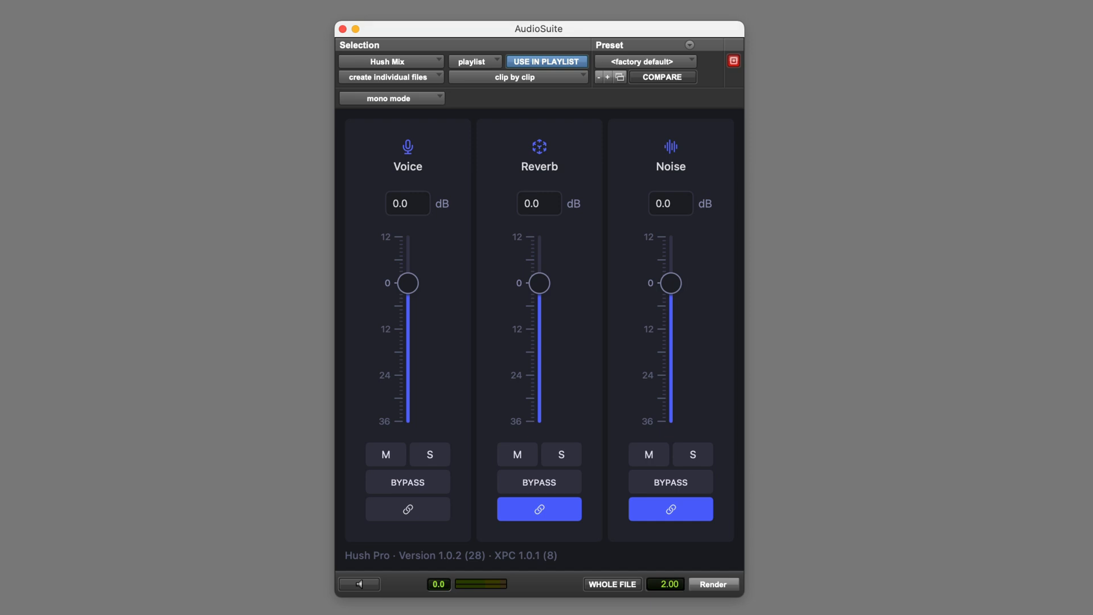
pyautogui.moveTo(432, 299)
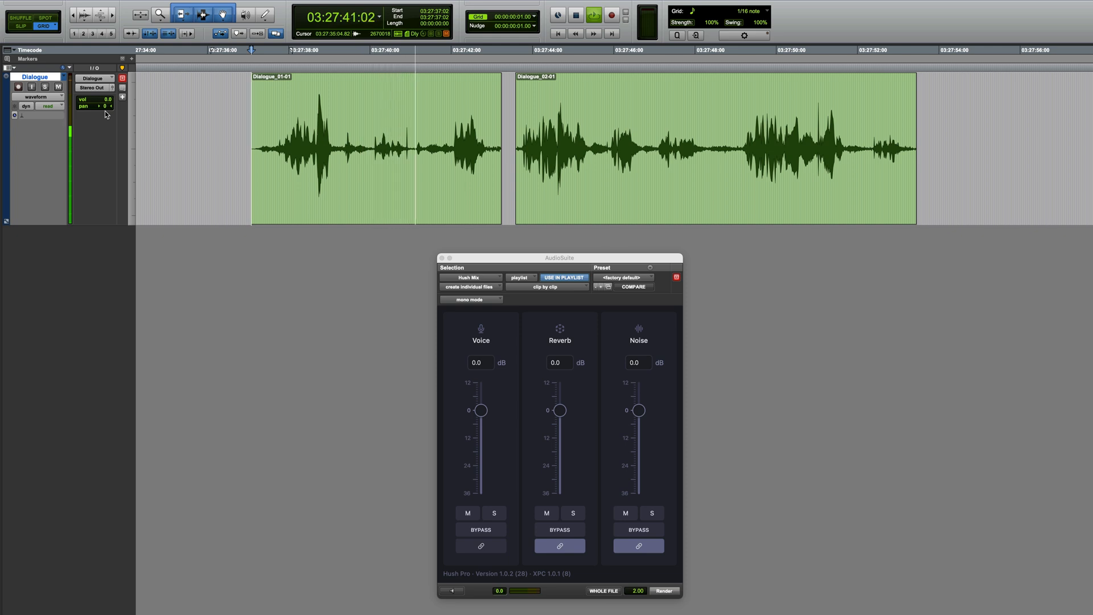
# - Select the quiet middle line of Dialogue_01-01 and render a 7.1 dB Hush Pro Voice boost
pyautogui.click(593, 15)
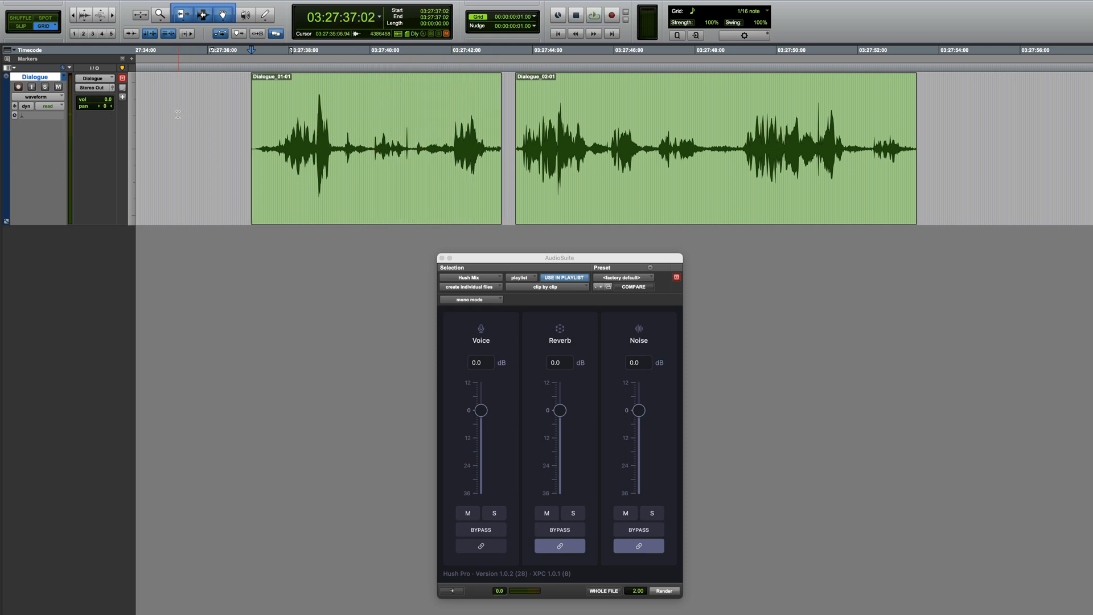
pyautogui.click(593, 15)
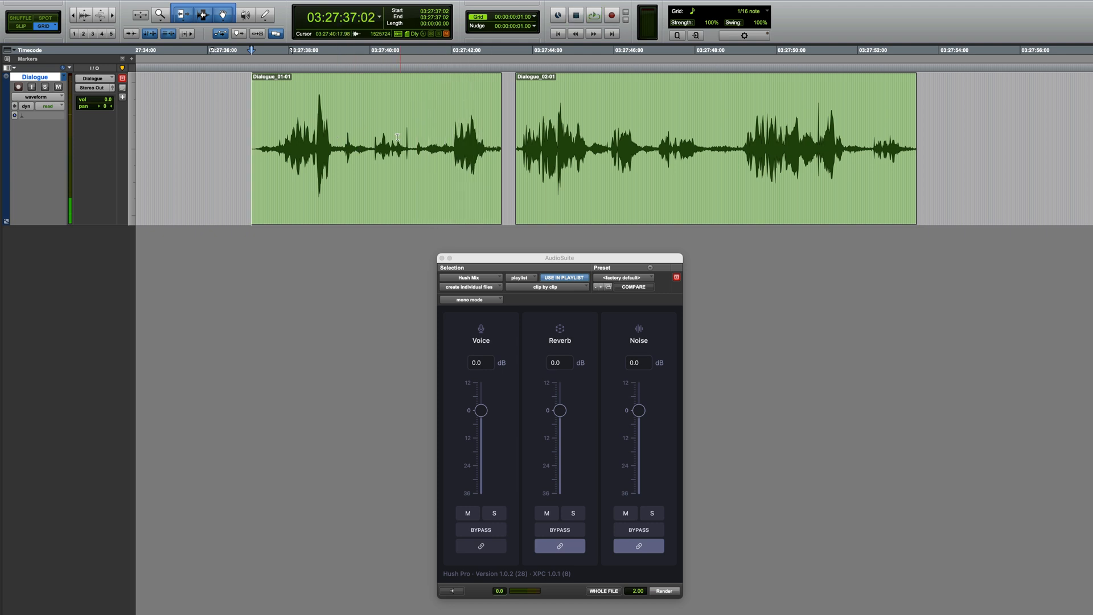
pyautogui.moveTo(372, 148); pyautogui.dragTo(401, 149)
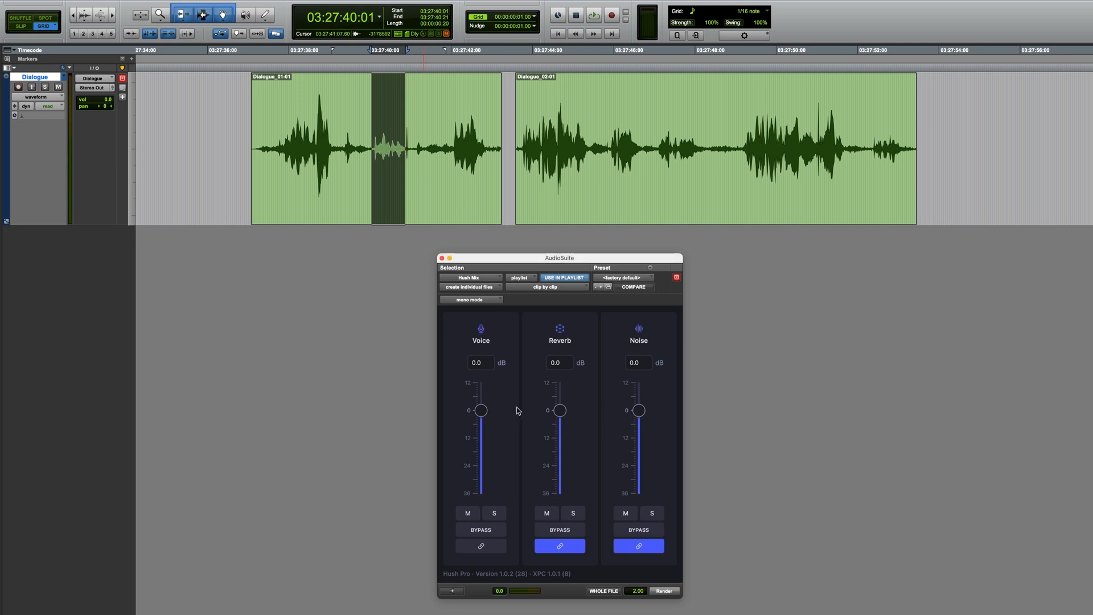
pyautogui.moveTo(504, 414)
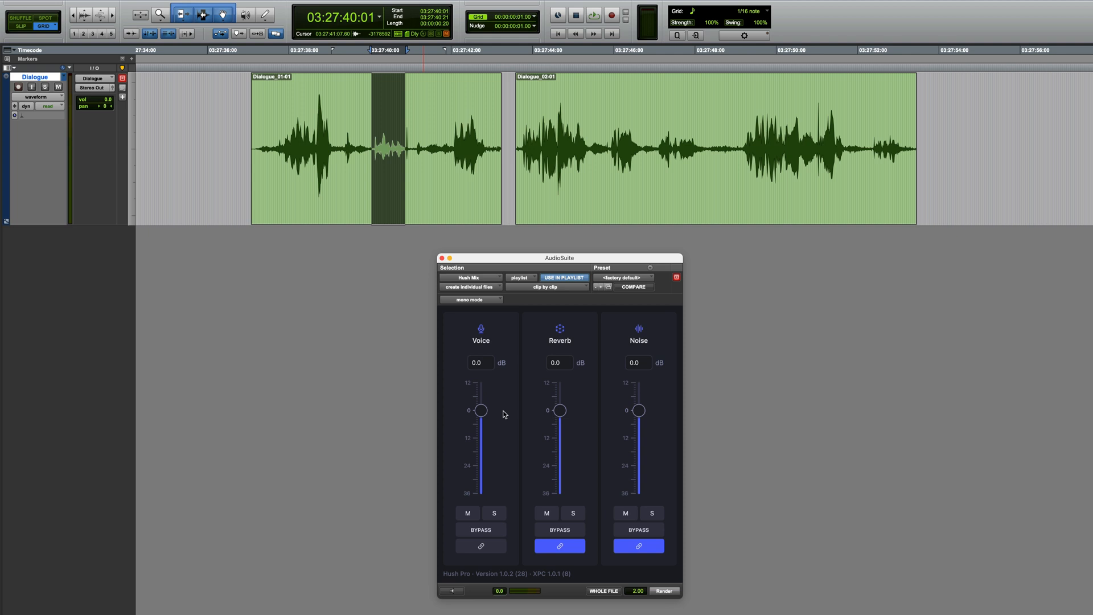
pyautogui.moveTo(480, 410); pyautogui.dragTo(481, 388)
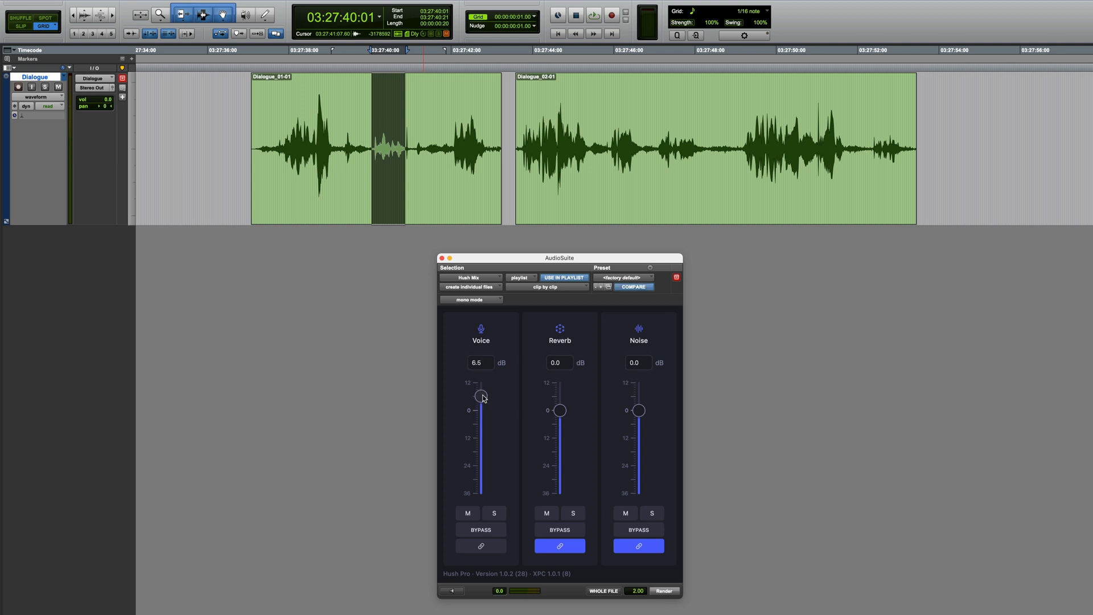
pyautogui.moveTo(483, 398); pyautogui.dragTo(481, 392)
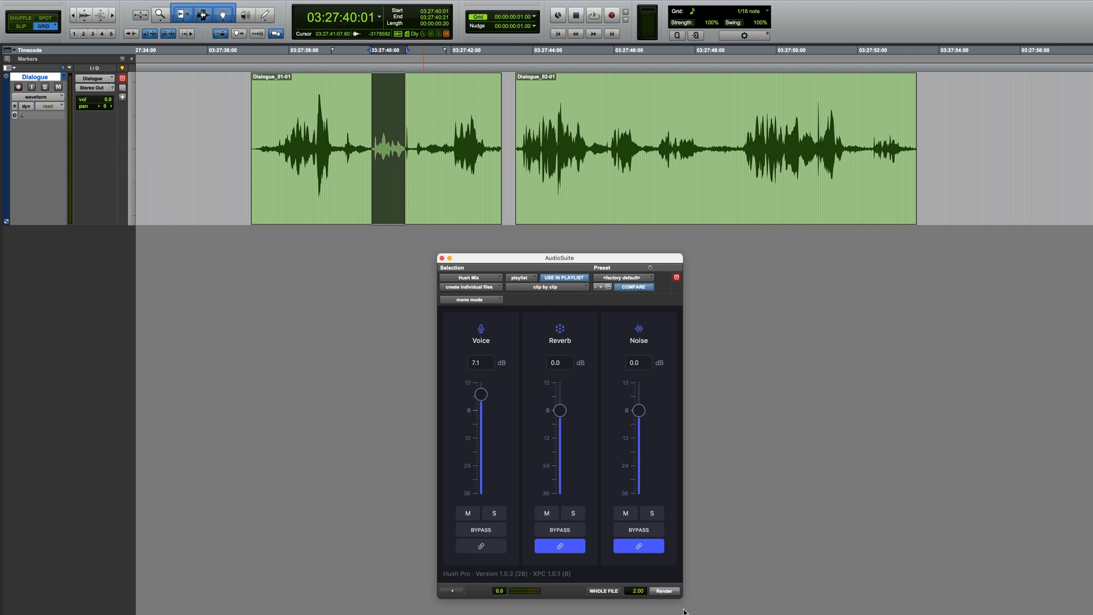
pyautogui.click(663, 590)
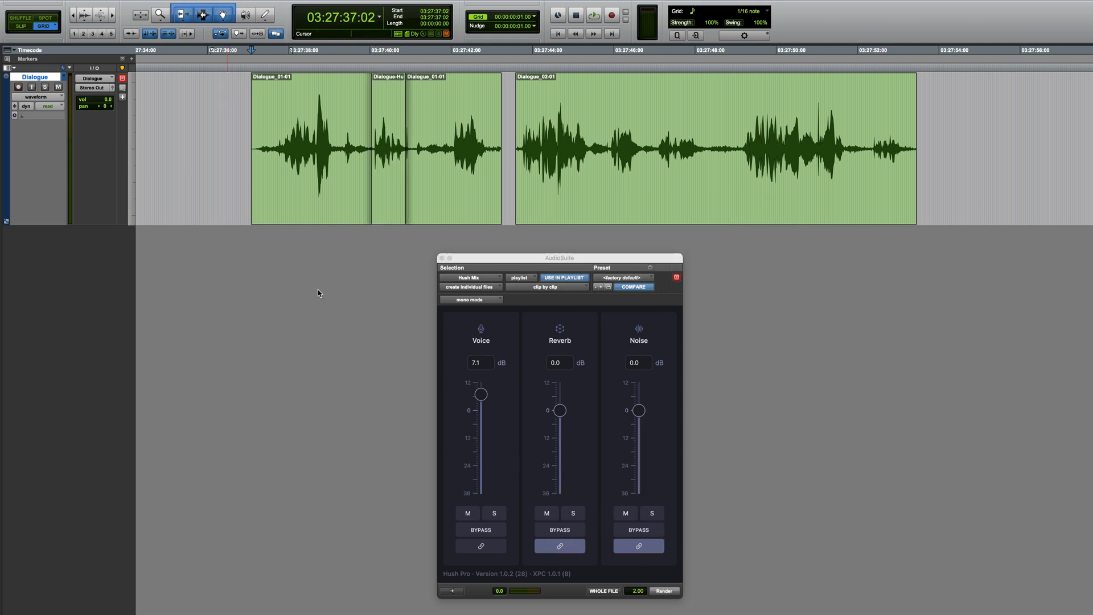
pyautogui.click(593, 15)
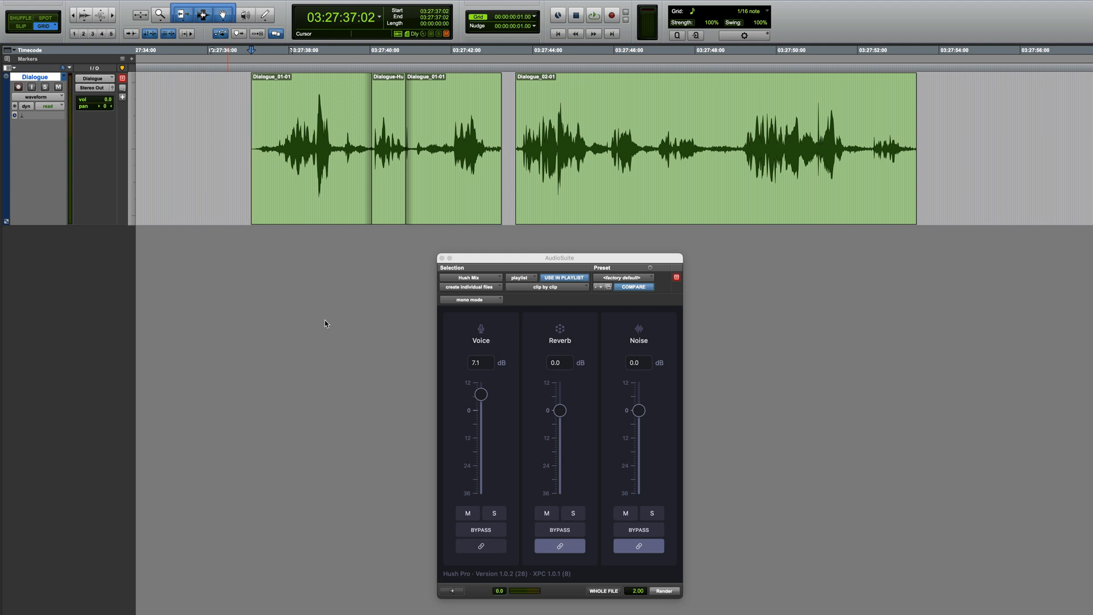
pyautogui.moveTo(331, 321)
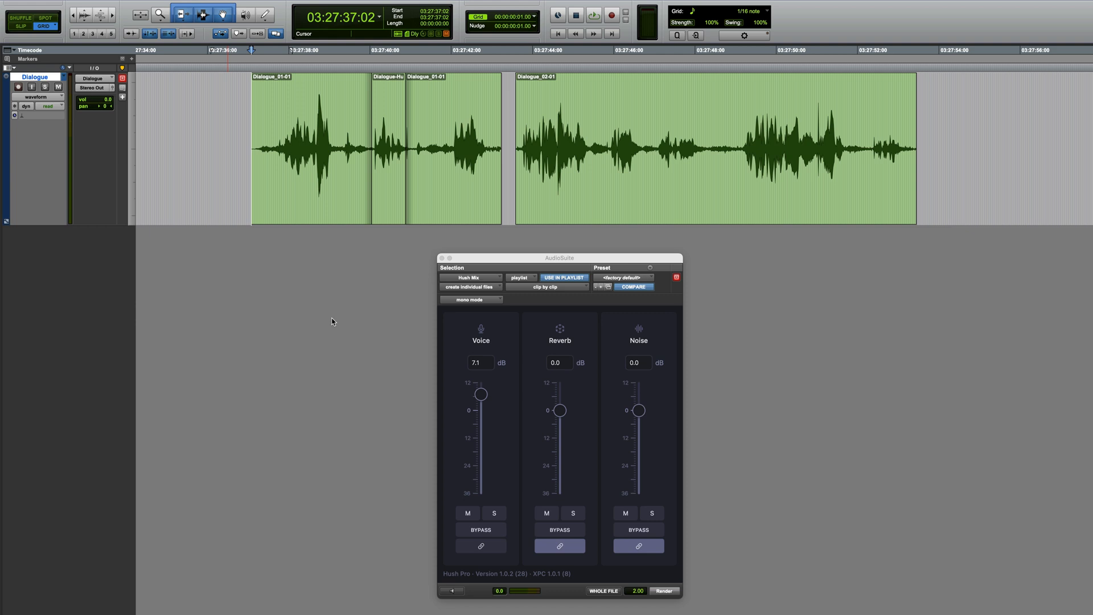
# - Select the quiet passage in the middle of Dialogue_02-01 with the Selector tool
pyautogui.click(531, 118)
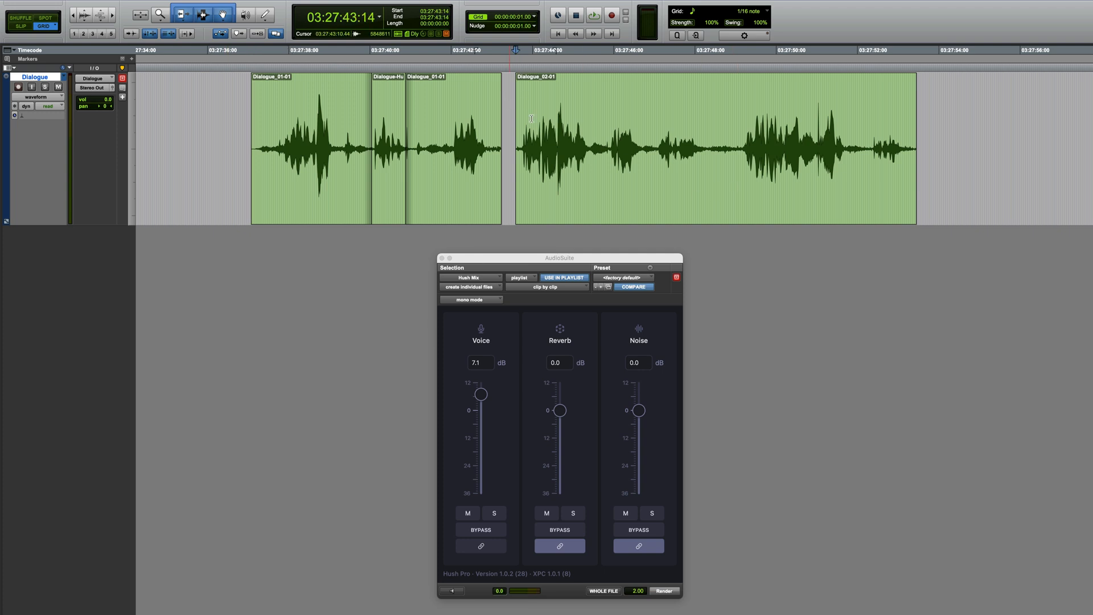
pyautogui.click(593, 13)
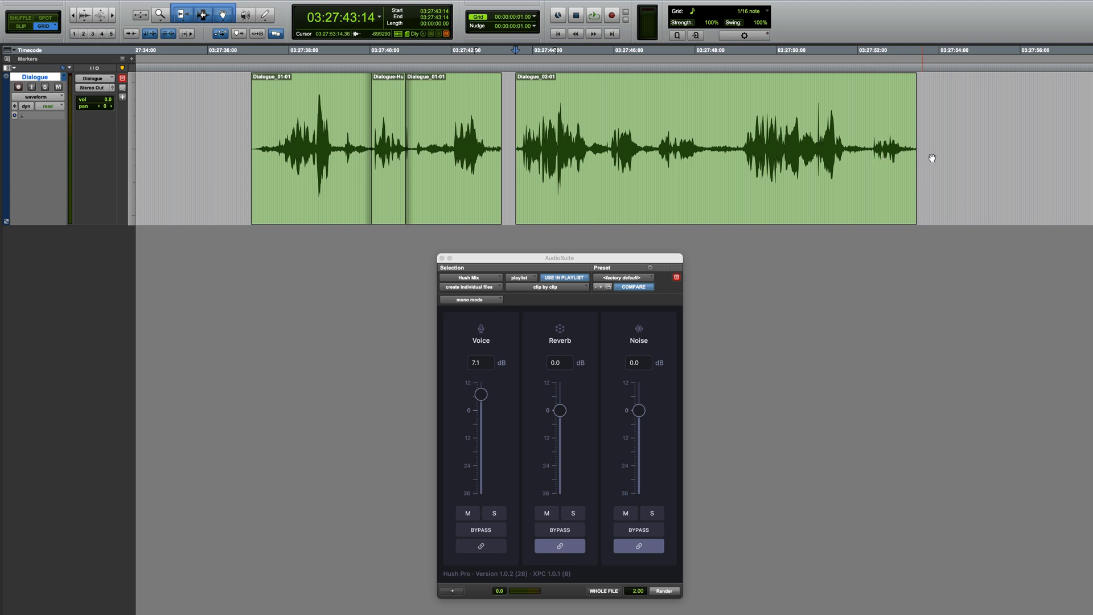
pyautogui.moveTo(788, 303)
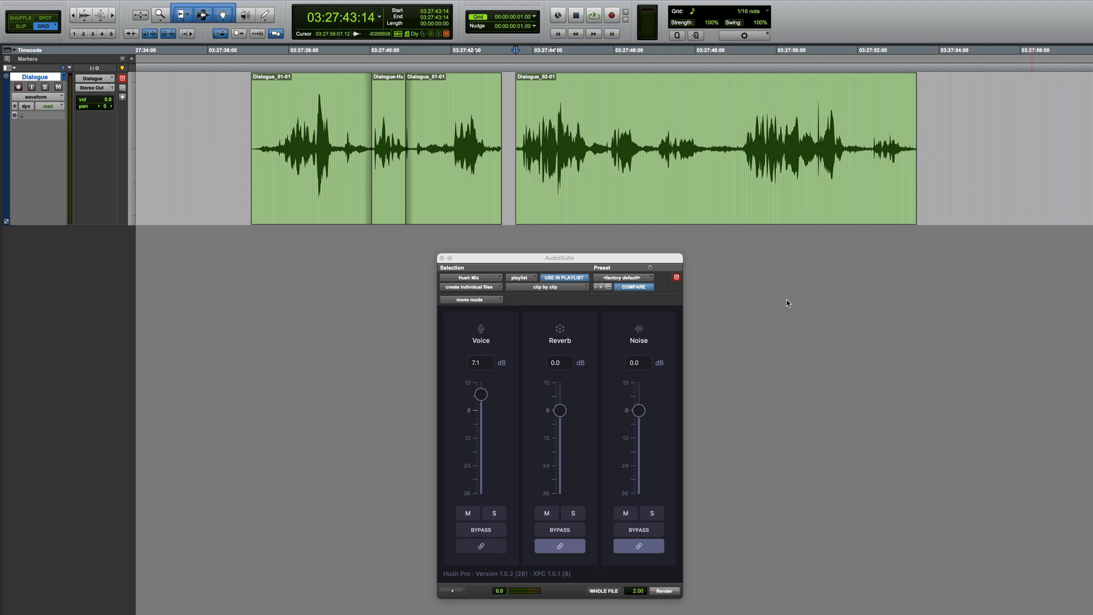
pyautogui.click(592, 15)
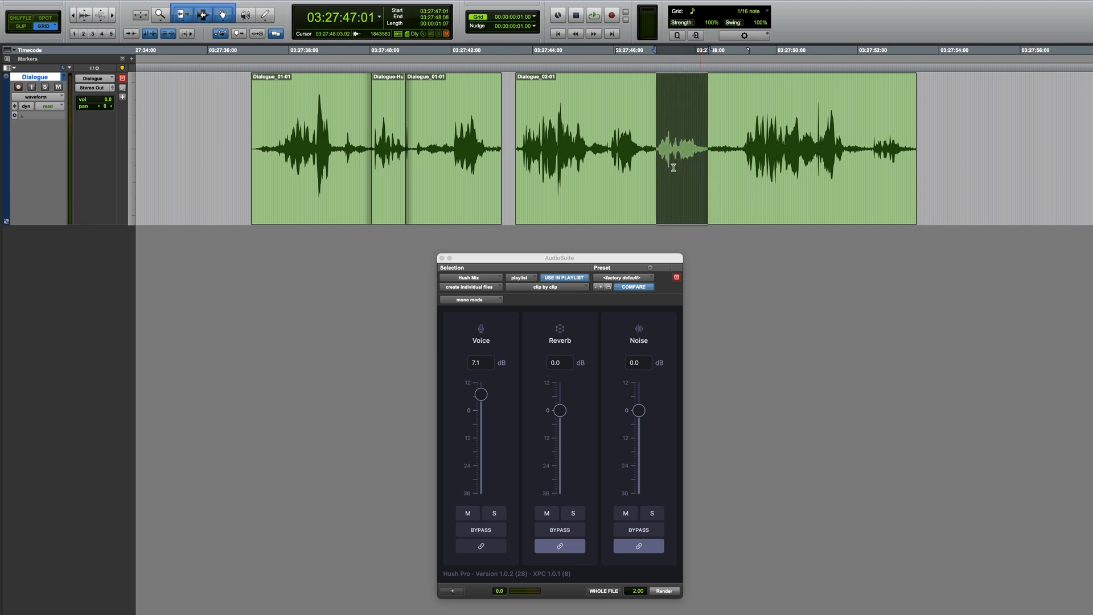
# - Set the Hush Pro Voice fader to 5.9 dB and render it onto the selected Dialogue_02-01 passage
pyautogui.moveTo(480, 394); pyautogui.dragTo(480, 397)
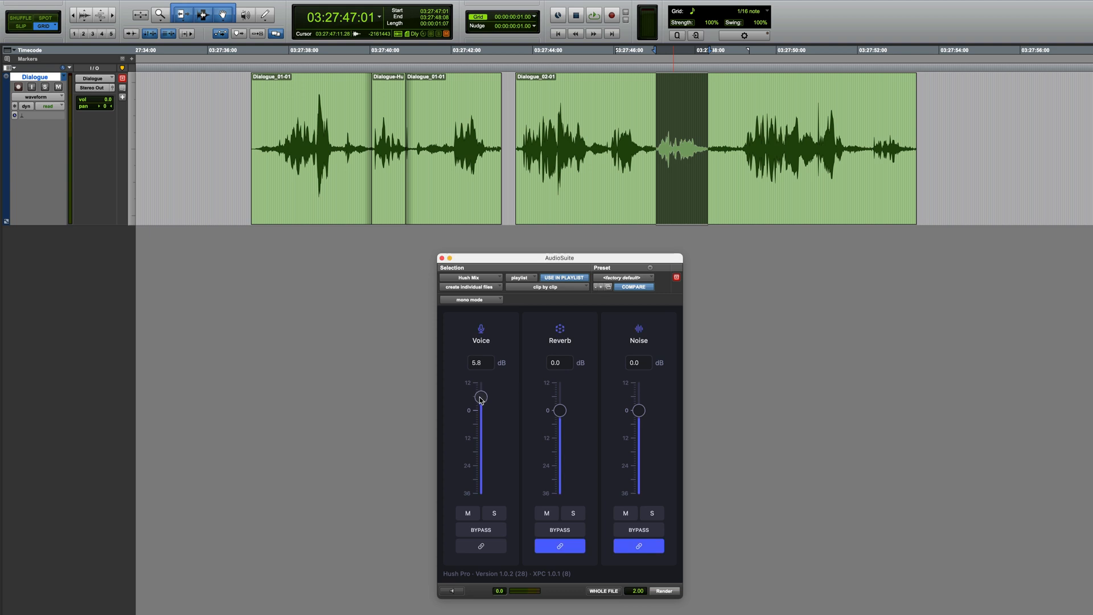
pyautogui.moveTo(481, 397); pyautogui.dragTo(480, 396)
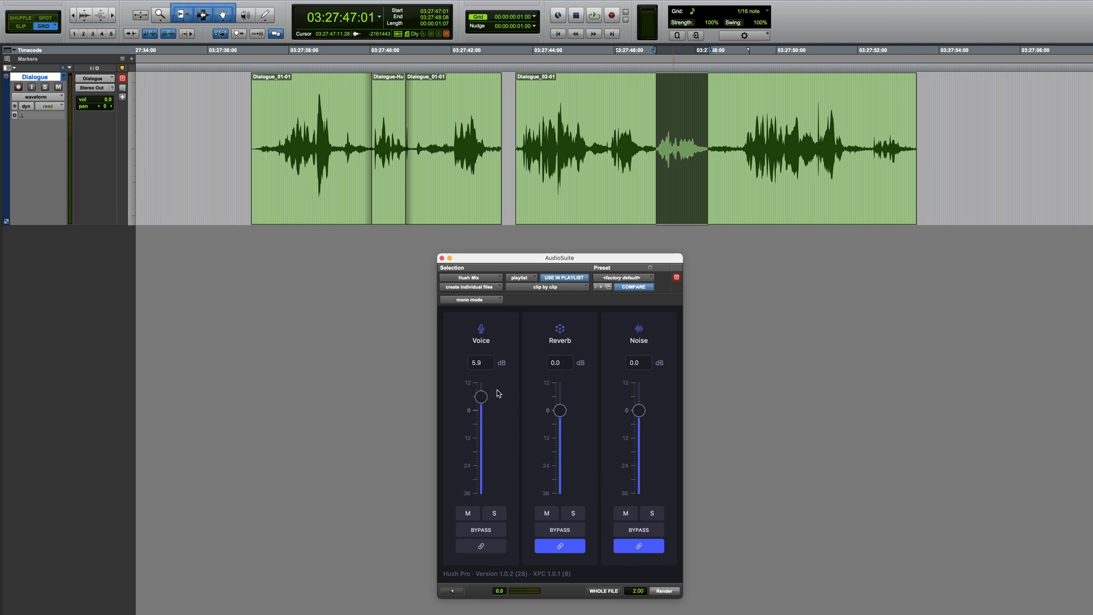
pyautogui.click(662, 591)
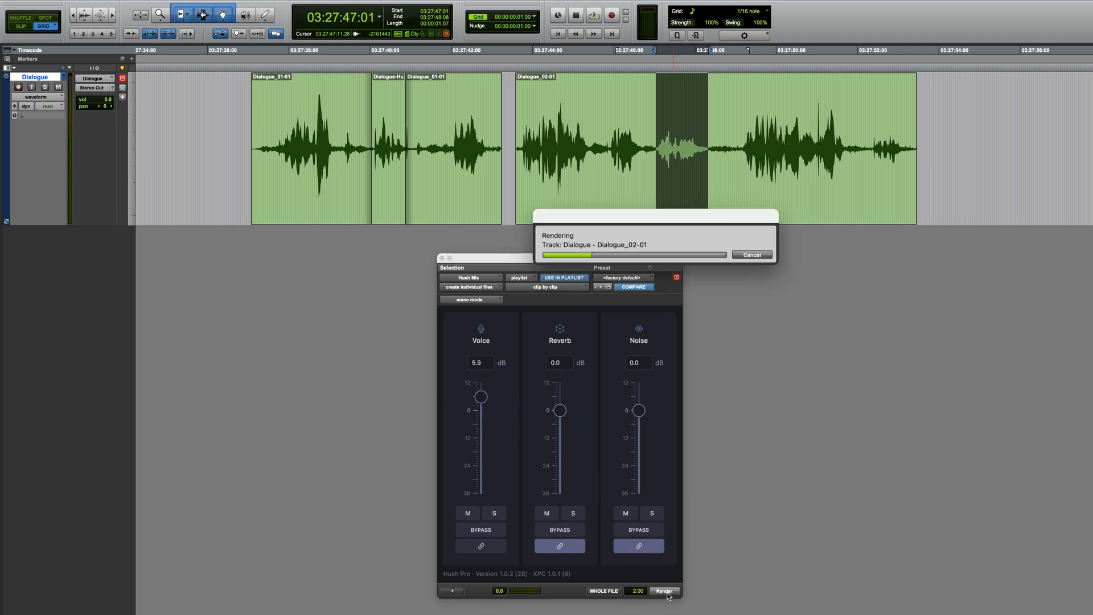
pyautogui.click(662, 590)
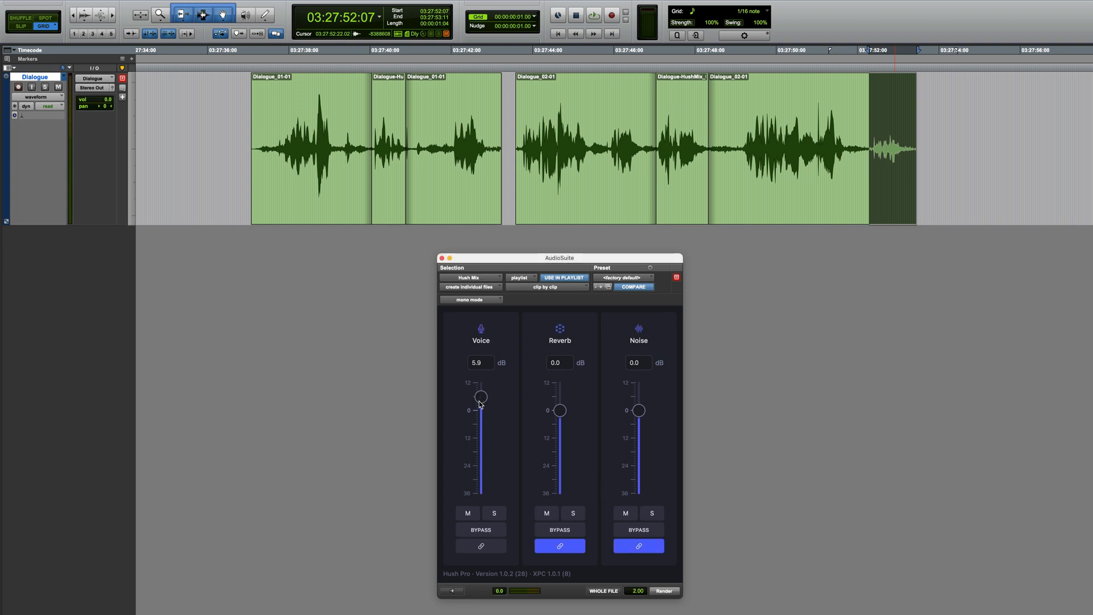
# - Set Hush Pro Voice to 4.0 dB and render it onto the ending of Dialogue_02-01
pyautogui.moveTo(480, 411); pyautogui.dragTo(479, 401)
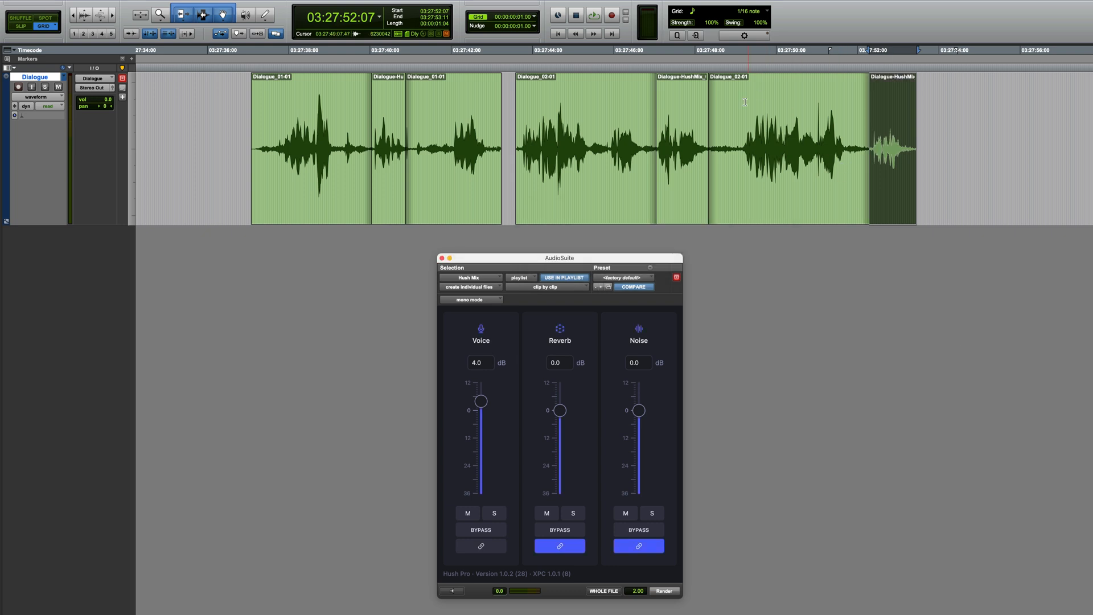
pyautogui.click(593, 15)
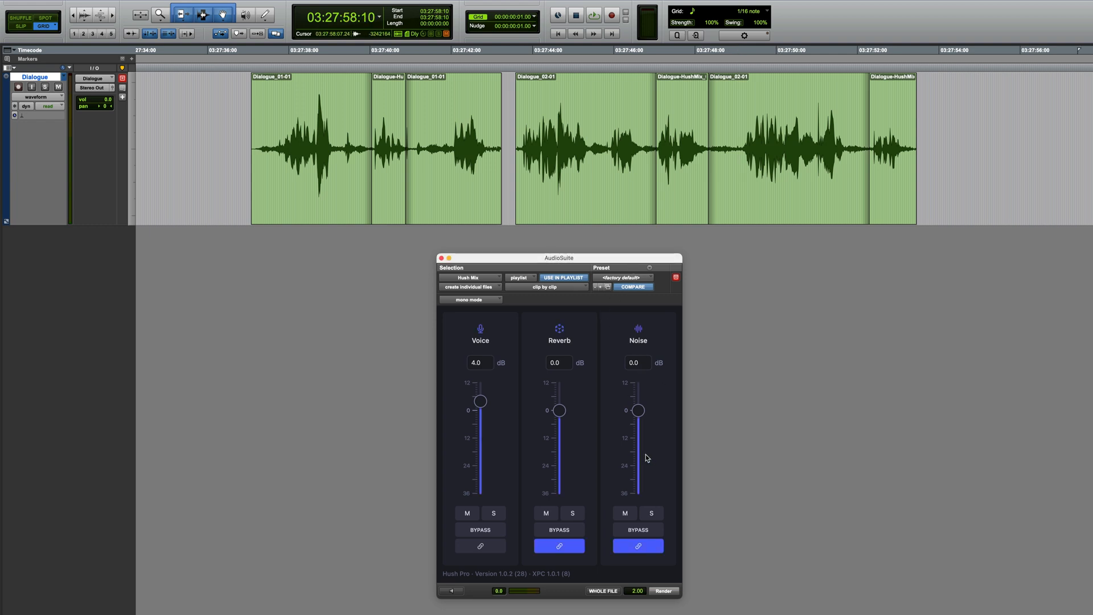
pyautogui.moveTo(843, 480)
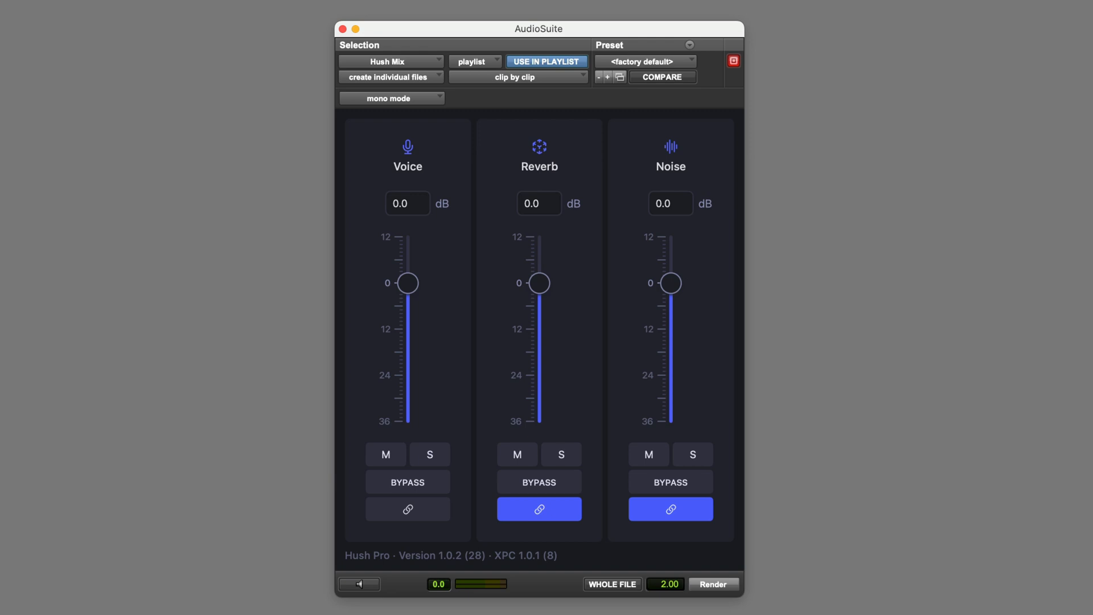
pyautogui.moveTo(612, 500)
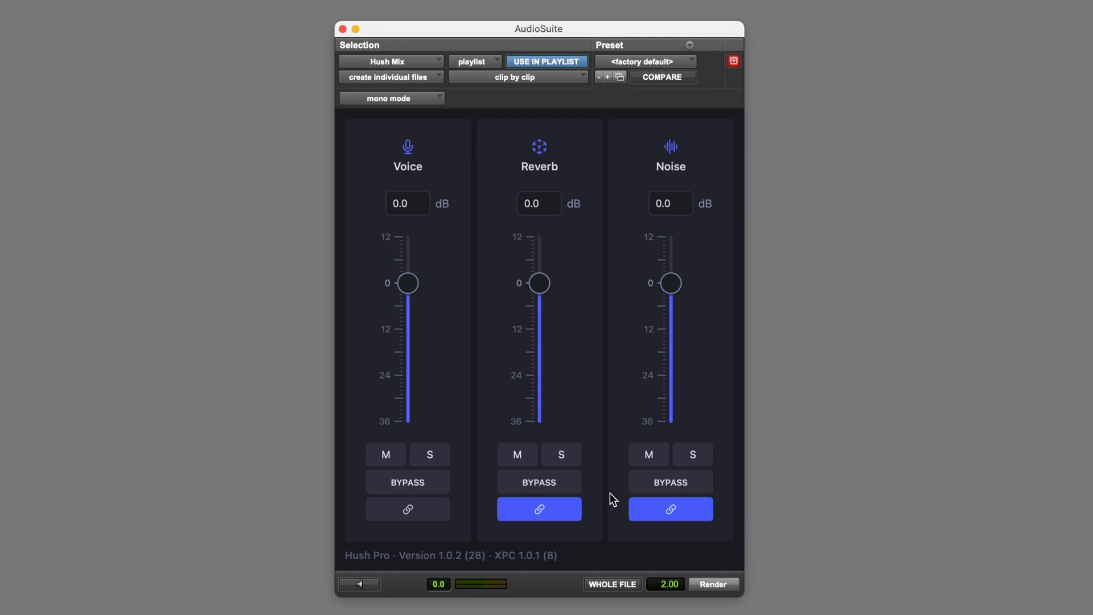
pyautogui.moveTo(651, 286)
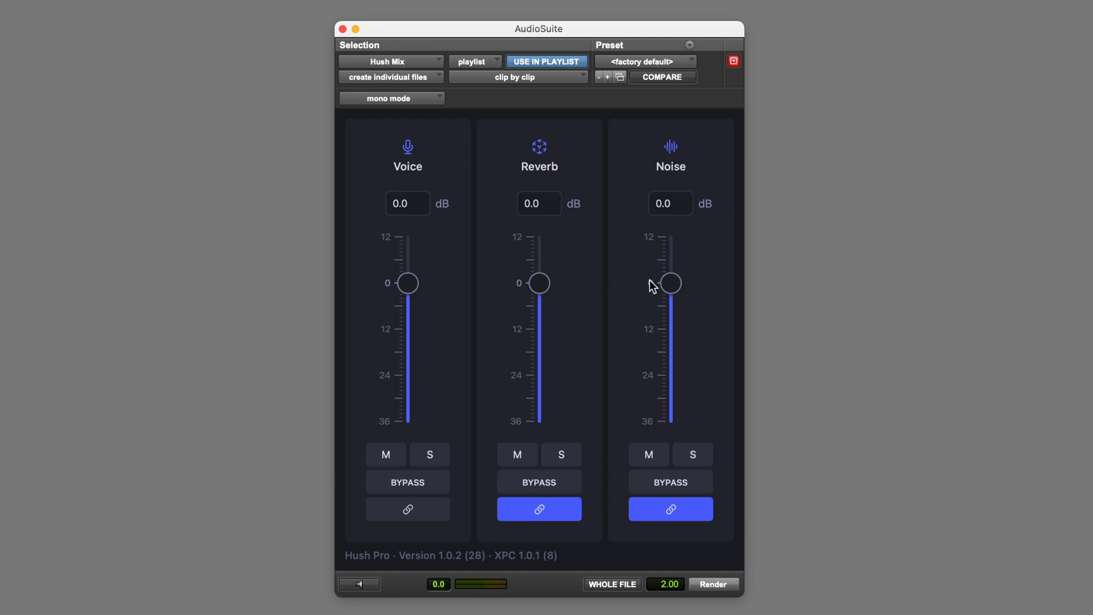